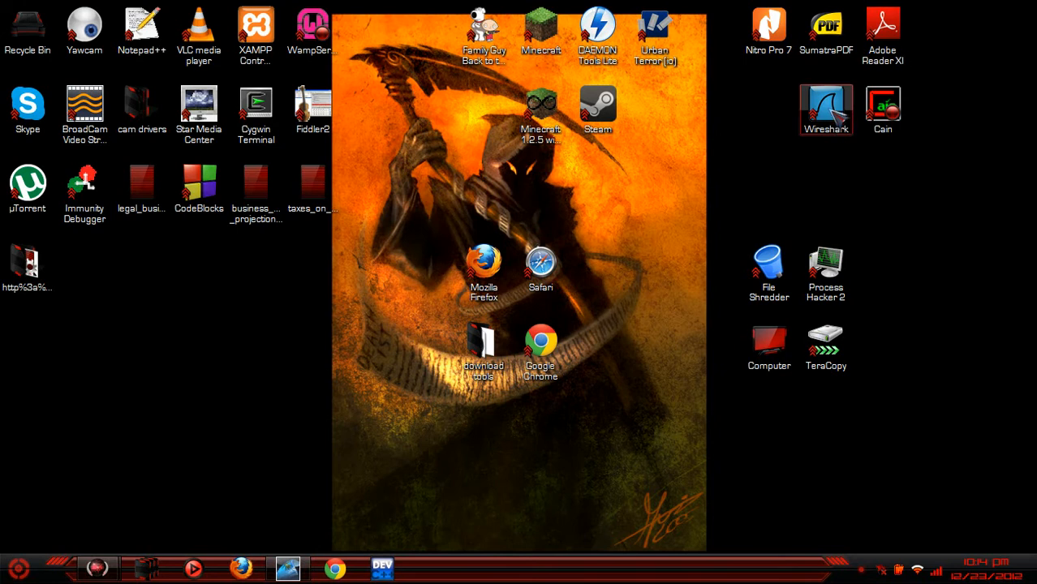
{"action": "mouse_move", "coordinate": [836, 117]}
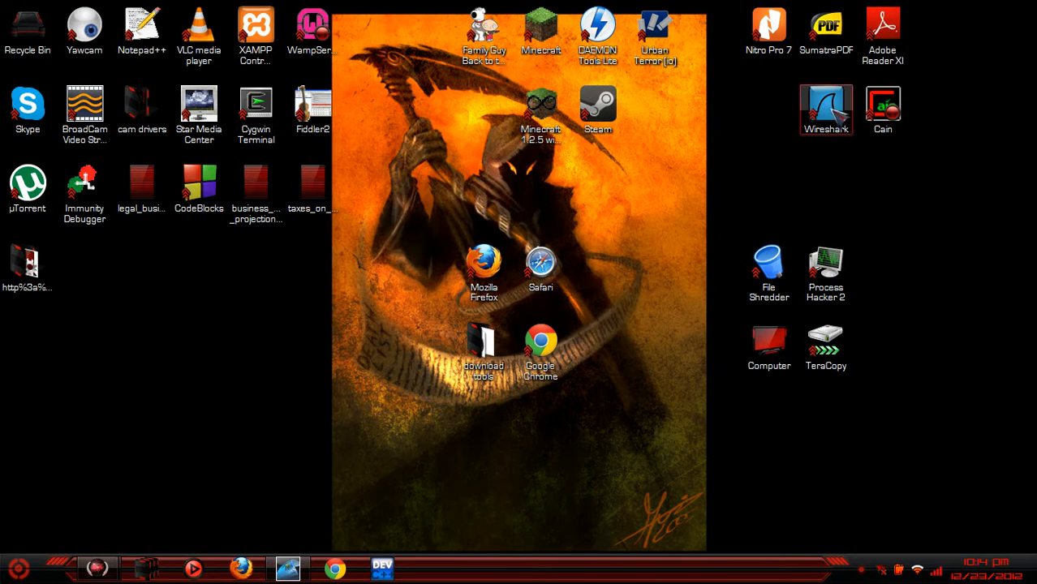
Launch Wireshark from the desktop icon so it begins capturing live traffic.
{"action": "double_click", "coordinate": [826, 110]}
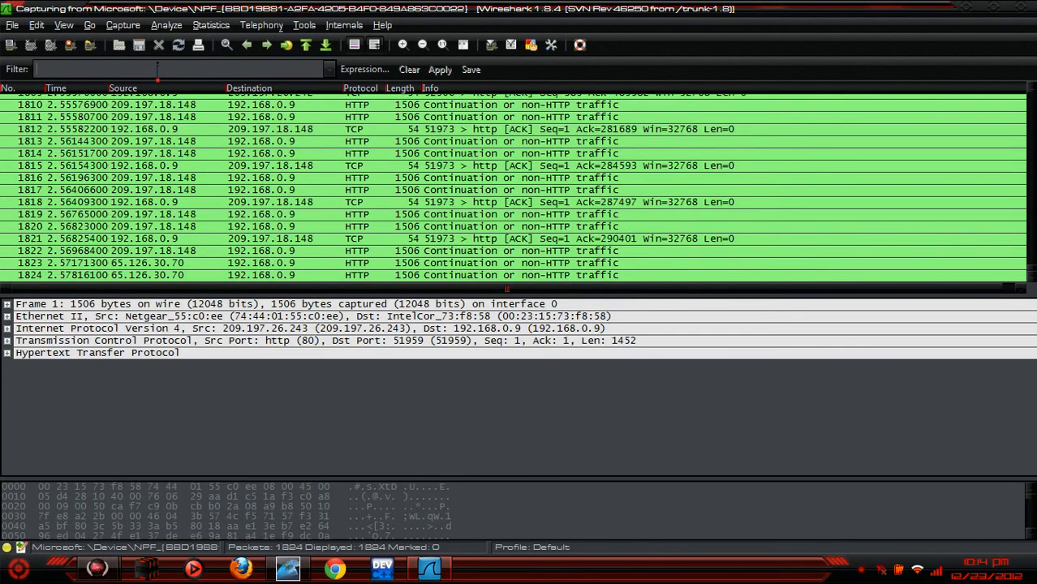
Filter the capture to http.cookie and inspect the GET /ajax/home/generic.php request.
{"action": "type", "text": "http"}
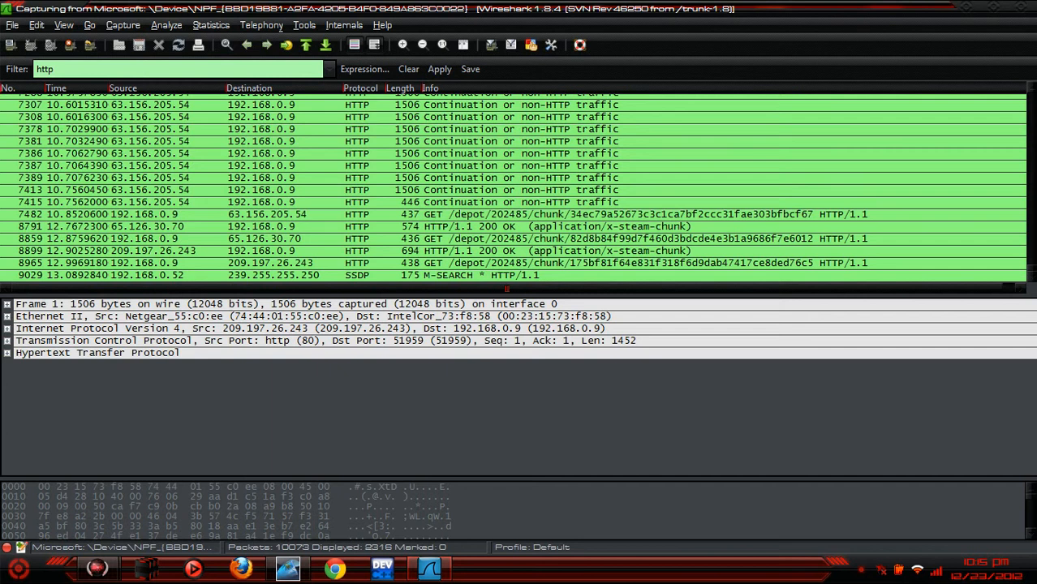
{"action": "type", "text": ".cookie"}
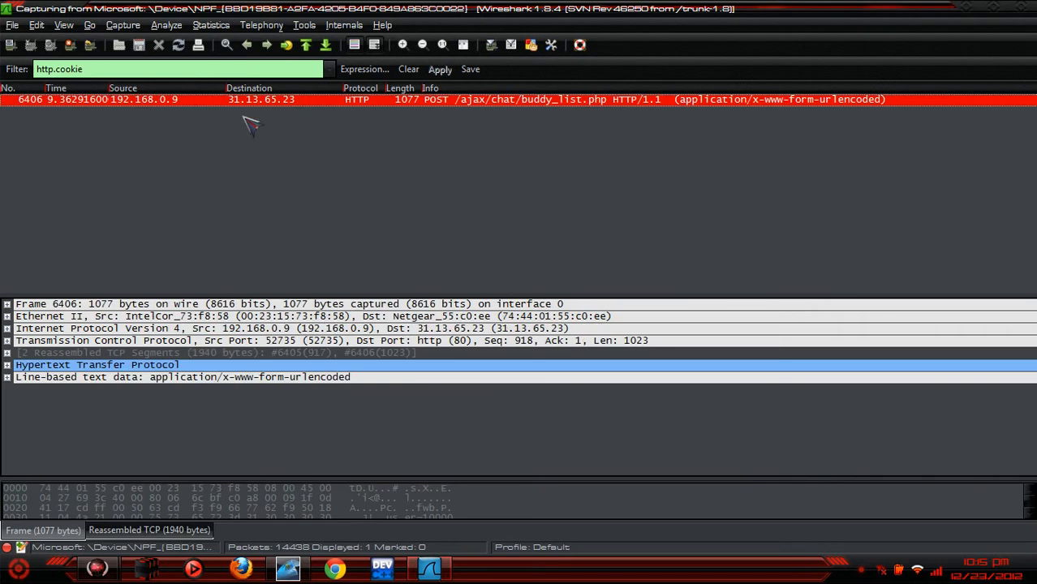
{"action": "mouse_move", "coordinate": [402, 178]}
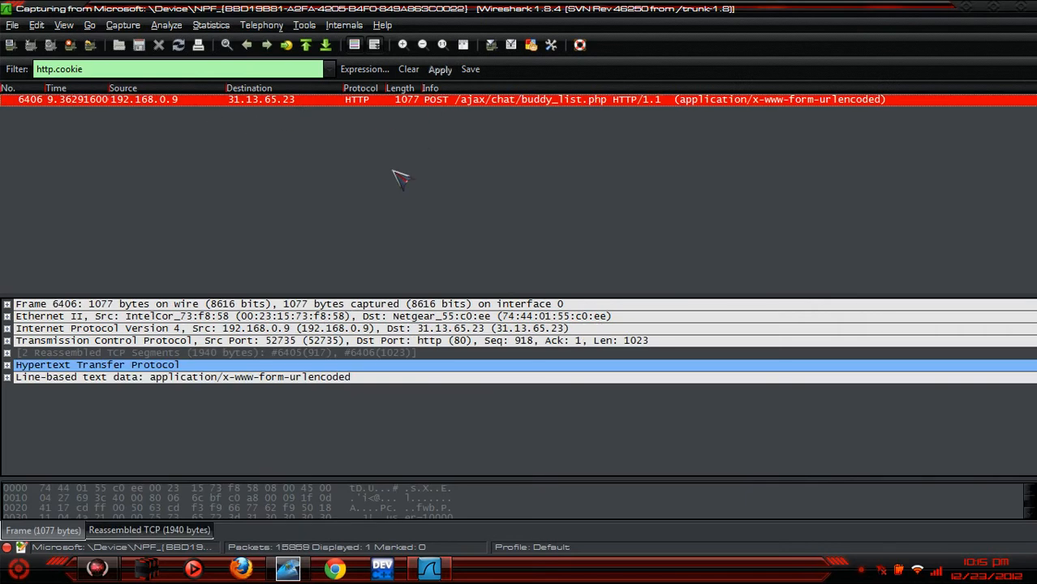
{"action": "mouse_move", "coordinate": [96, 568]}
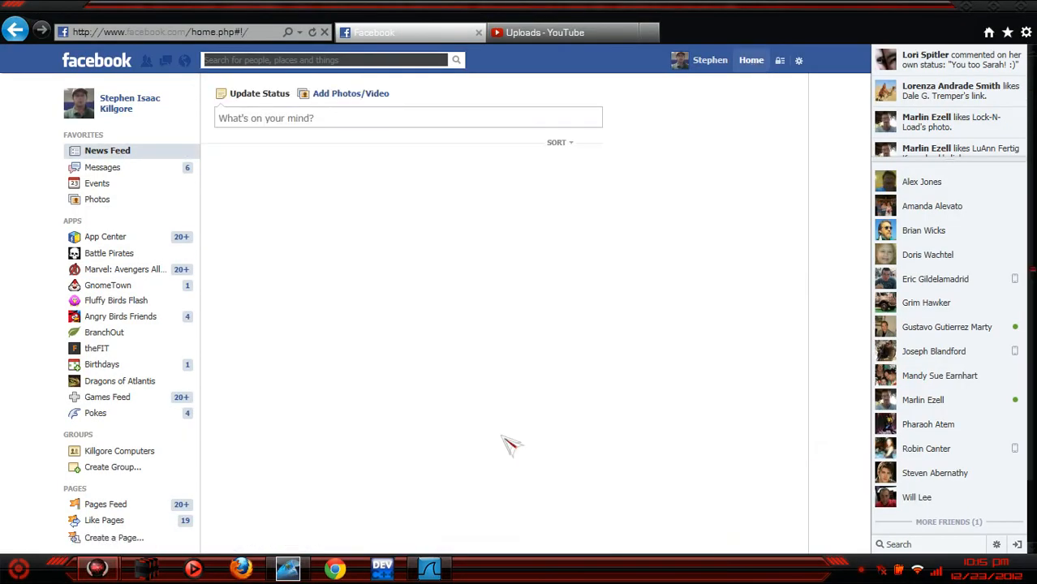
{"action": "left_click", "coordinate": [430, 568]}
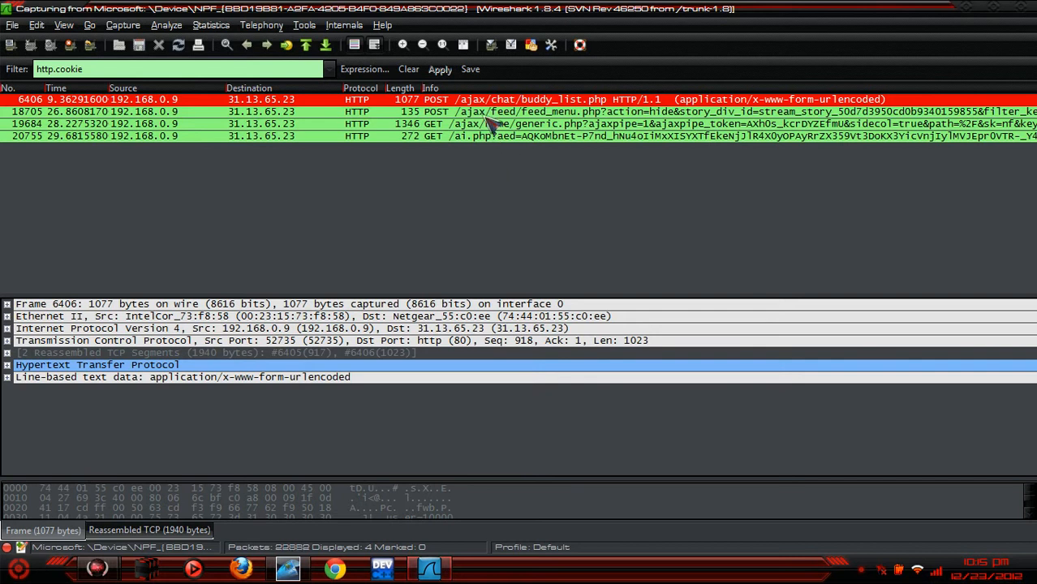
{"action": "left_click", "coordinate": [487, 123]}
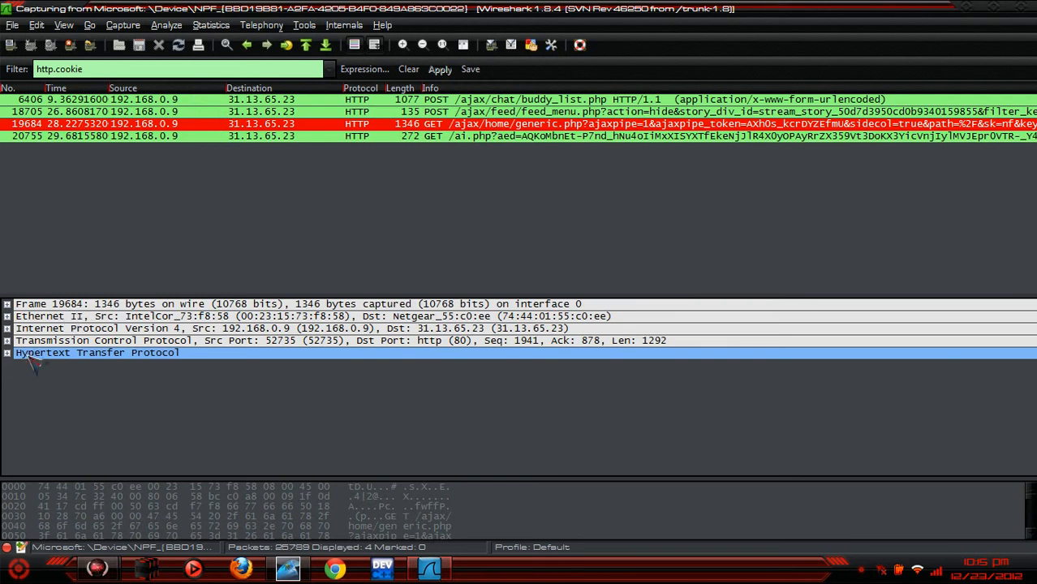
Copy the Cookie header from the new GET /pull request's HTTP details.
{"action": "left_click", "coordinate": [6, 352]}
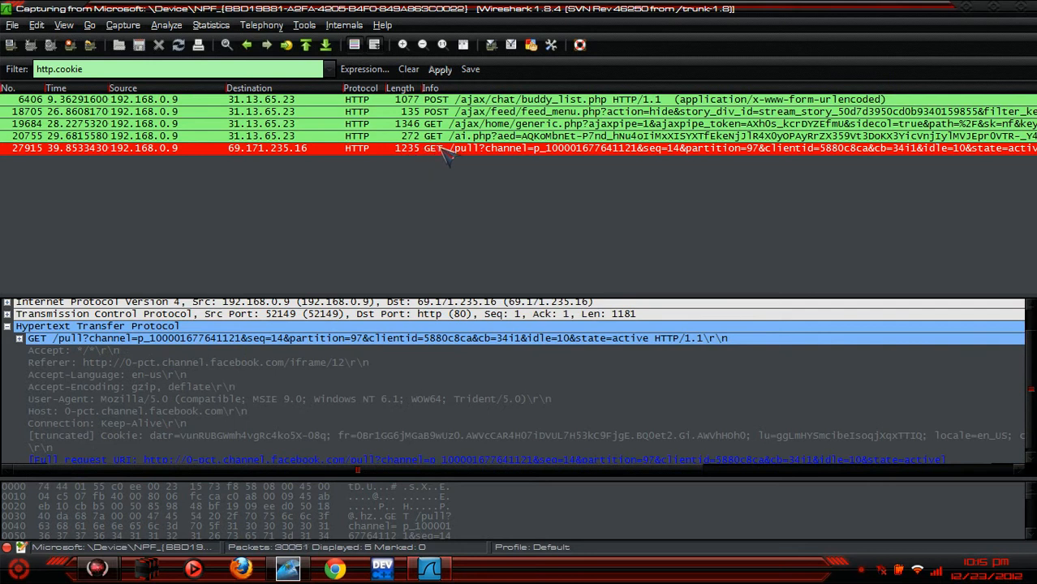
{"action": "right_click", "coordinate": [447, 147]}
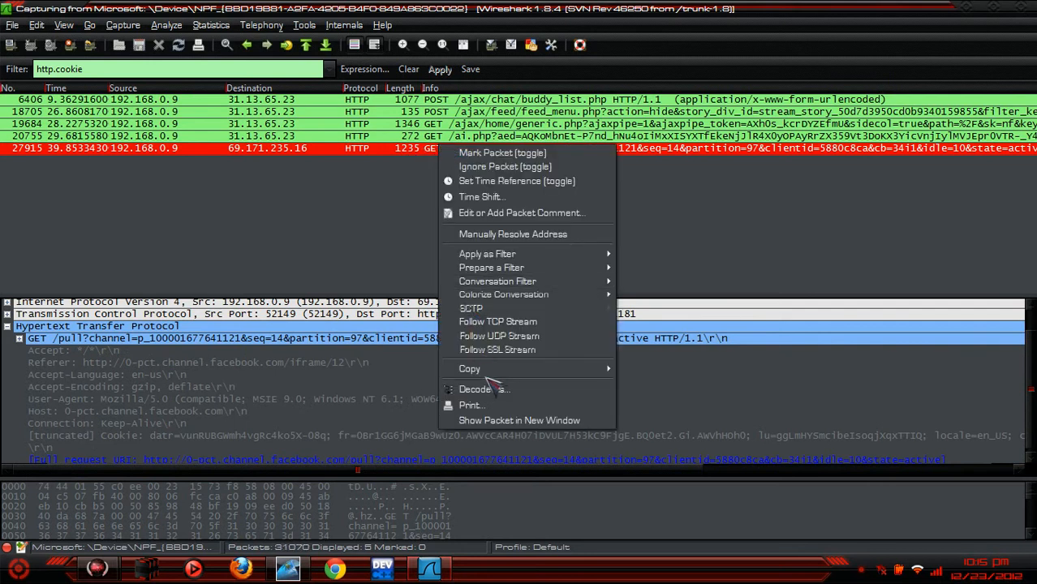
{"action": "mouse_move", "coordinate": [648, 415]}
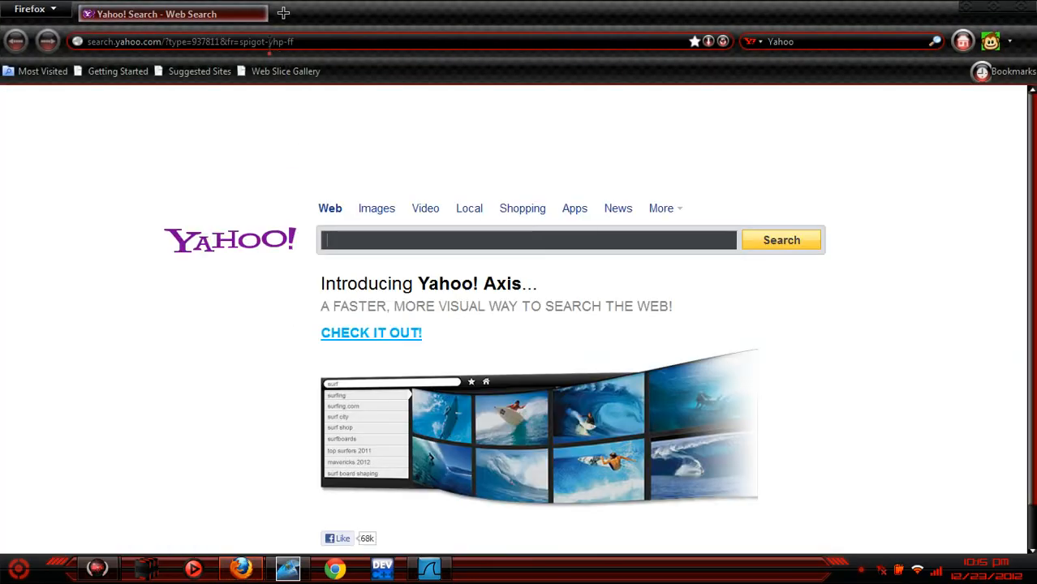
Go to facebook.com in Firefox and write the captured cookie in via Wireshark Cookie Dump.
{"action": "type", "text": "facebook.com/"}
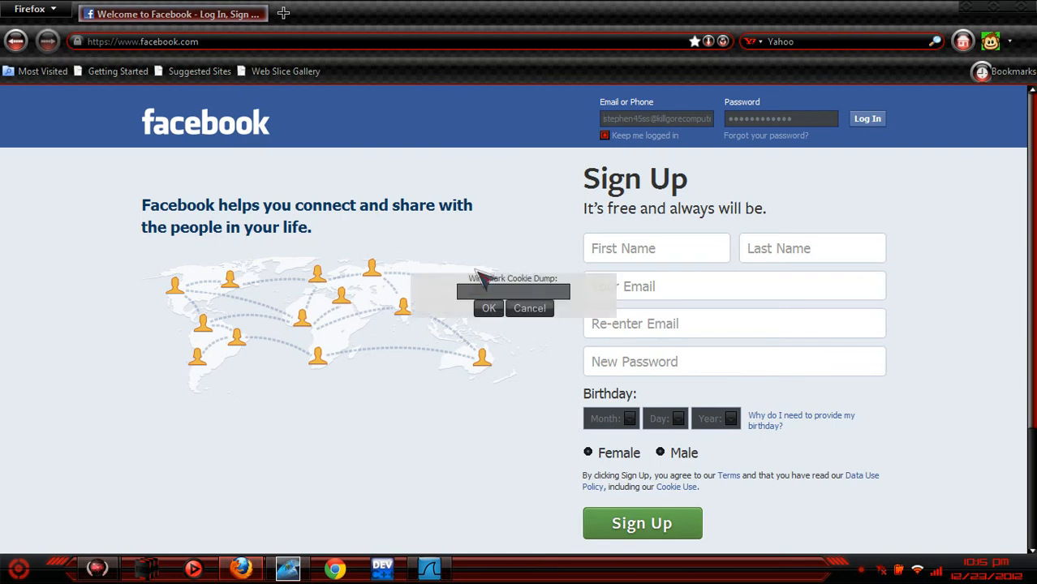
{"action": "right_click", "coordinate": [513, 292]}
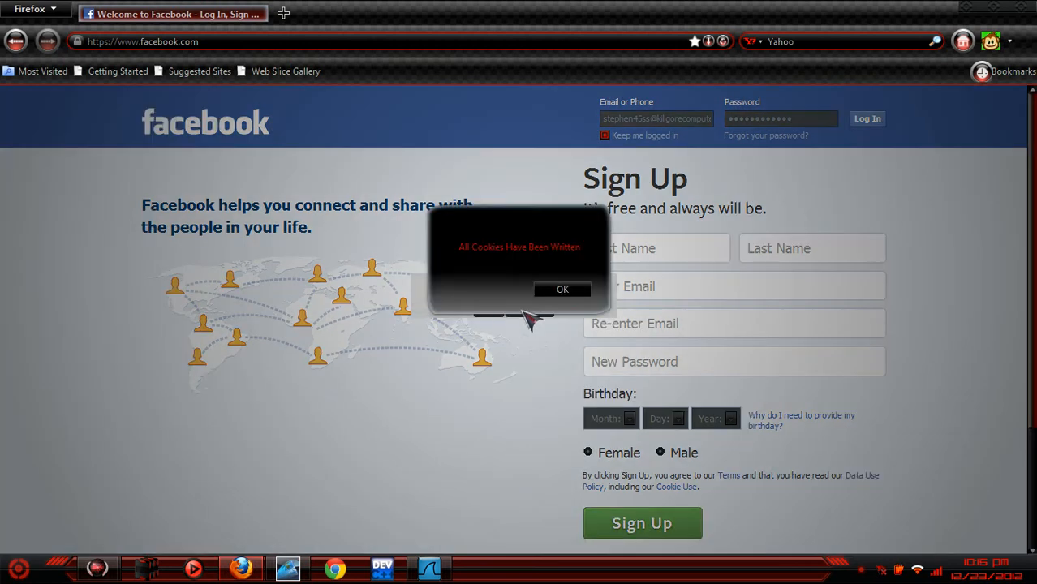
{"action": "left_click", "coordinate": [563, 288]}
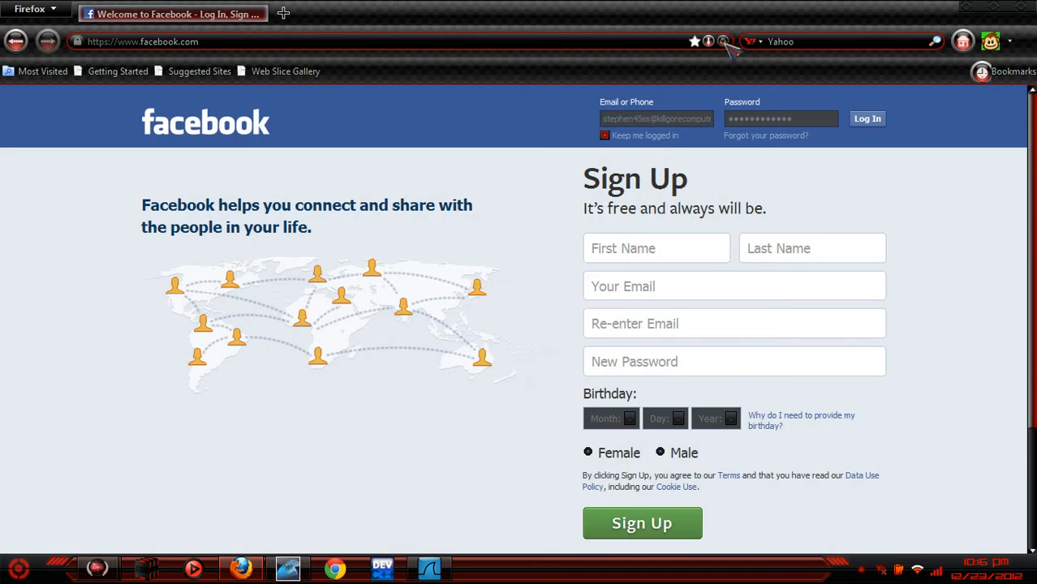
Reload Facebook to get the logged-in News Feed, then return to the capture.
{"action": "left_click", "coordinate": [867, 118]}
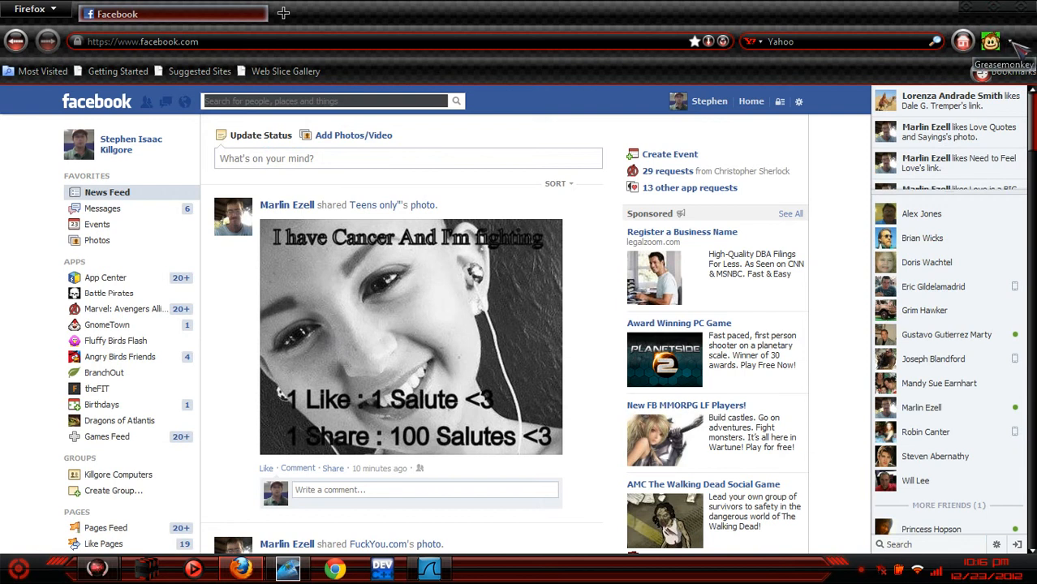
{"action": "left_click", "coordinate": [990, 42]}
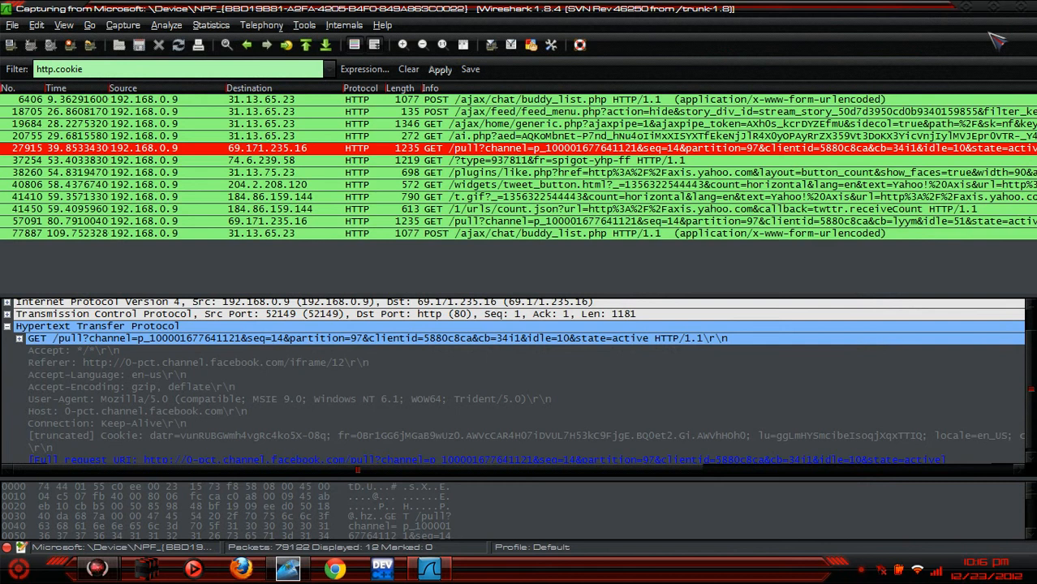
{"action": "mouse_move", "coordinate": [973, 15]}
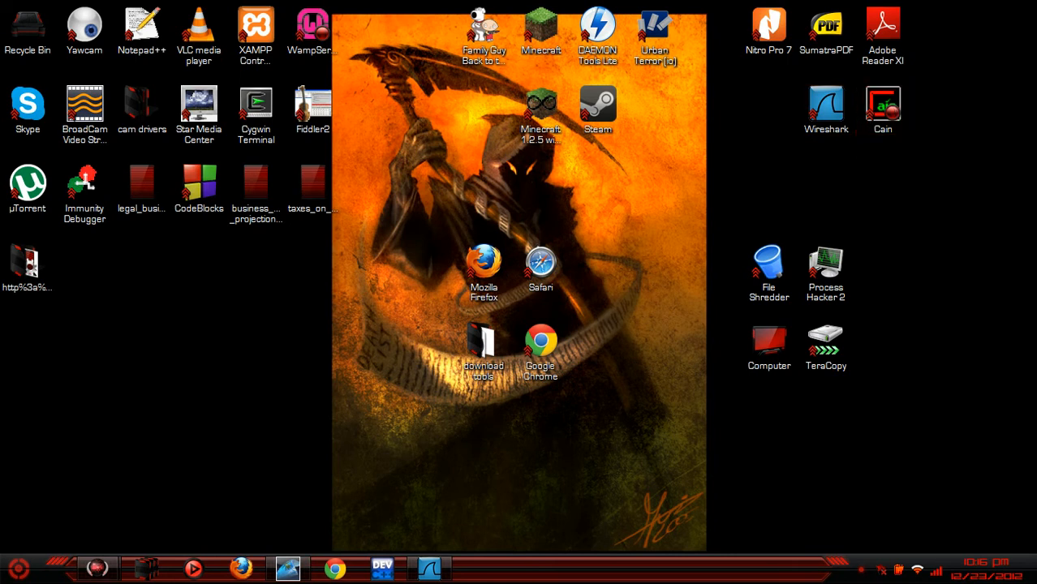
{"action": "mouse_move", "coordinate": [428, 266]}
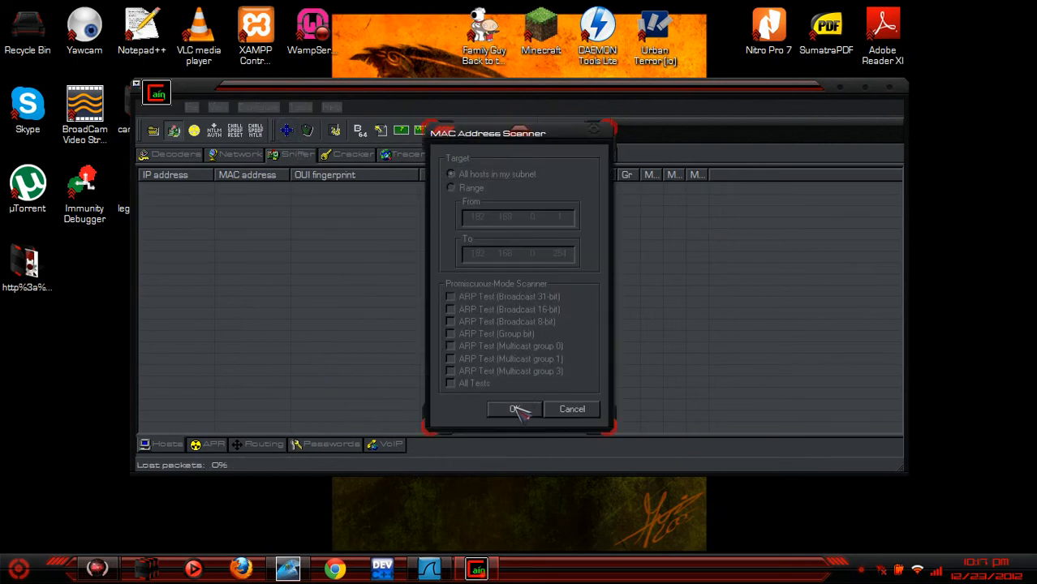
{"action": "mouse_move", "coordinate": [474, 439]}
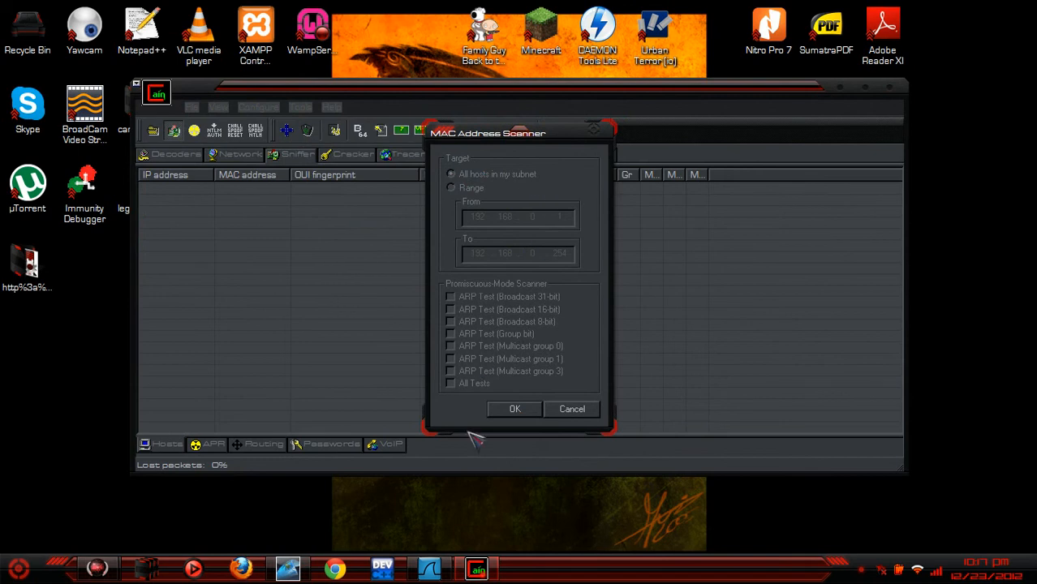
Run the MAC Address Scanner on all hosts in the subnet to list seven hosts.
{"action": "left_click", "coordinate": [514, 409]}
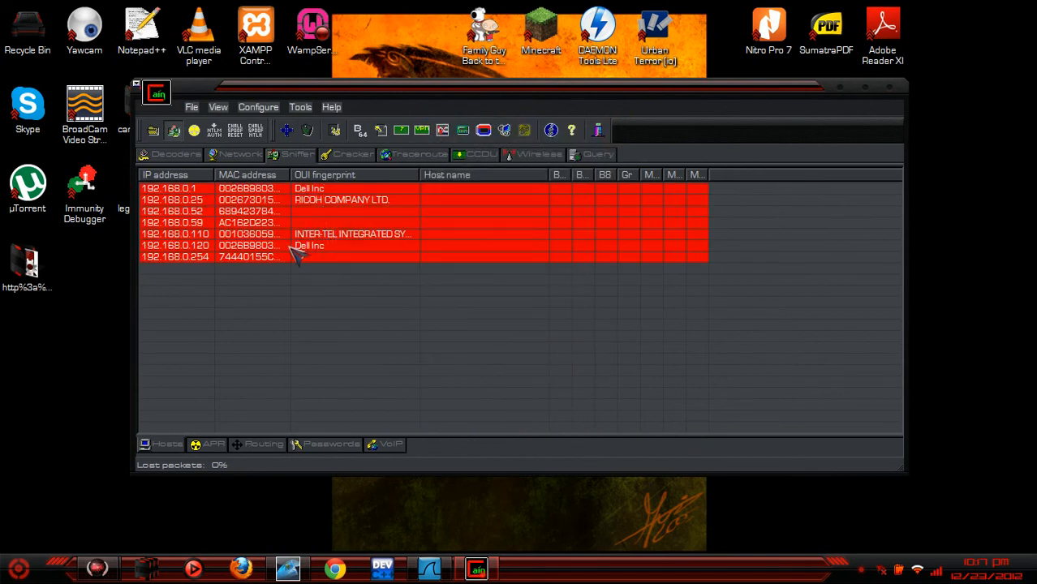
{"action": "right_click", "coordinate": [299, 257]}
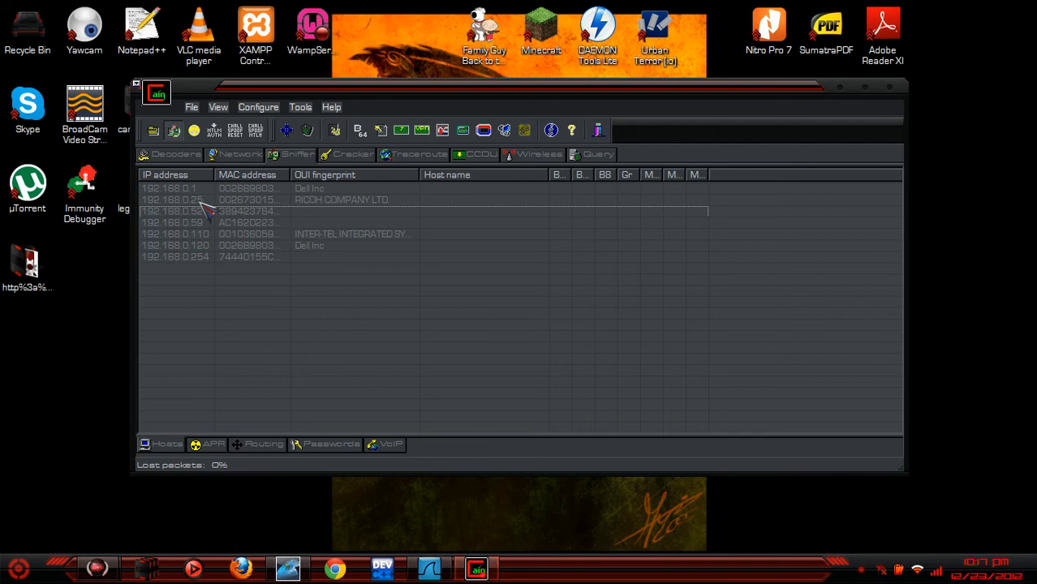
{"action": "left_click", "coordinate": [175, 245]}
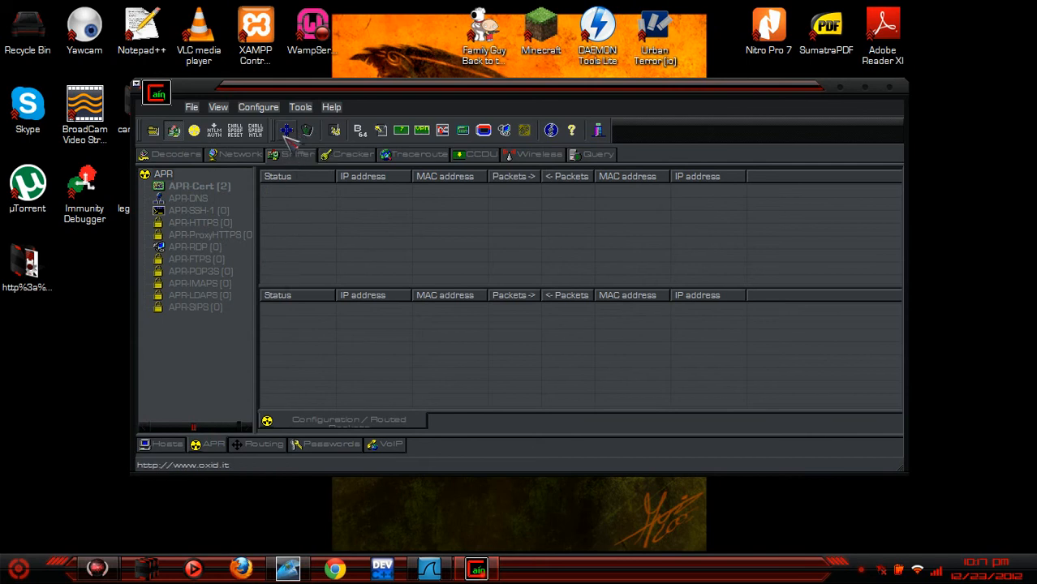
Add an ARP poisoning route from 192.168.0.254 to a scanned host and select it.
{"action": "left_click", "coordinate": [285, 130]}
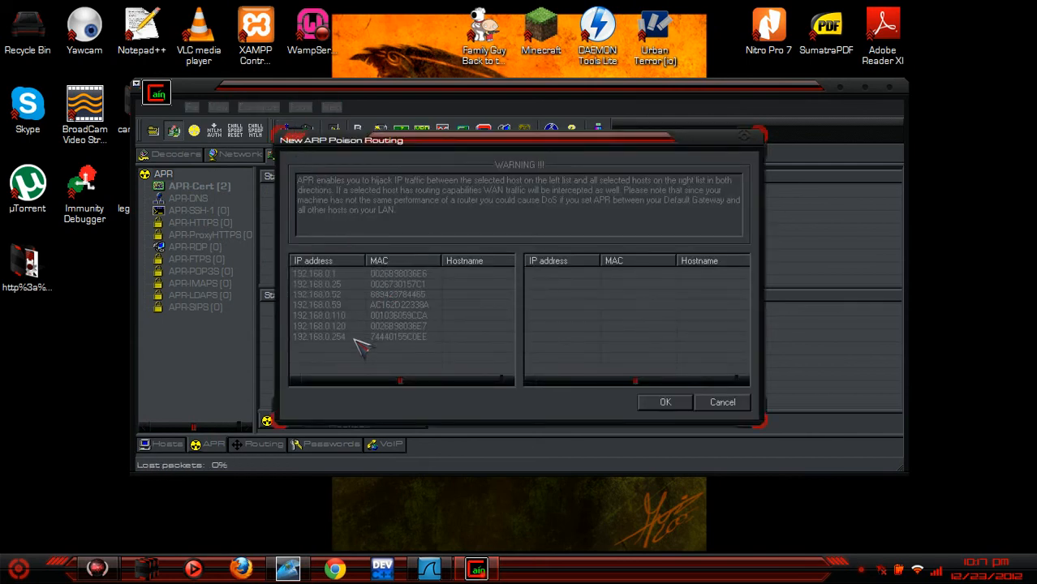
{"action": "left_click", "coordinate": [318, 336]}
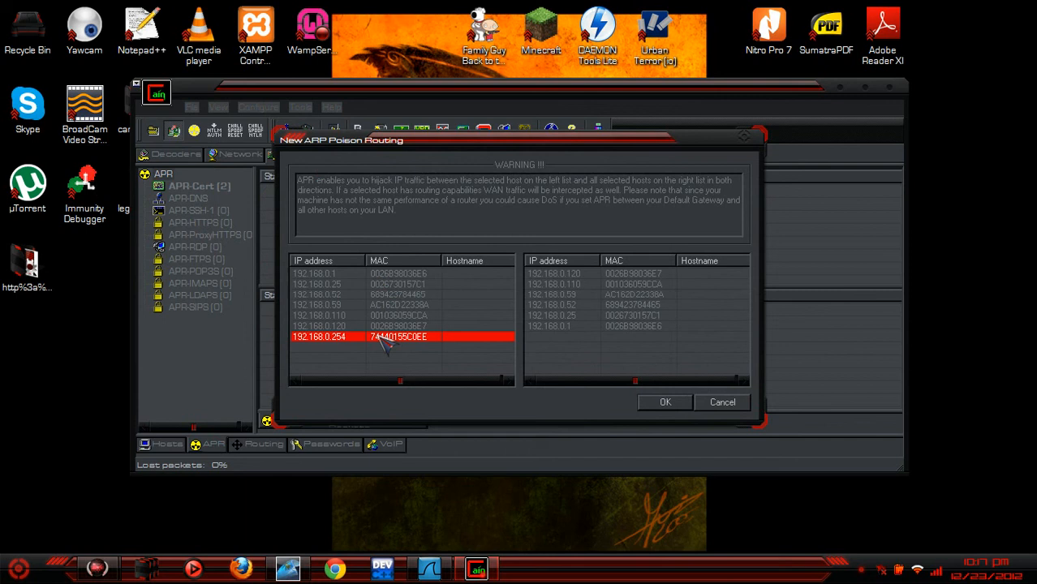
{"action": "mouse_move", "coordinate": [592, 279]}
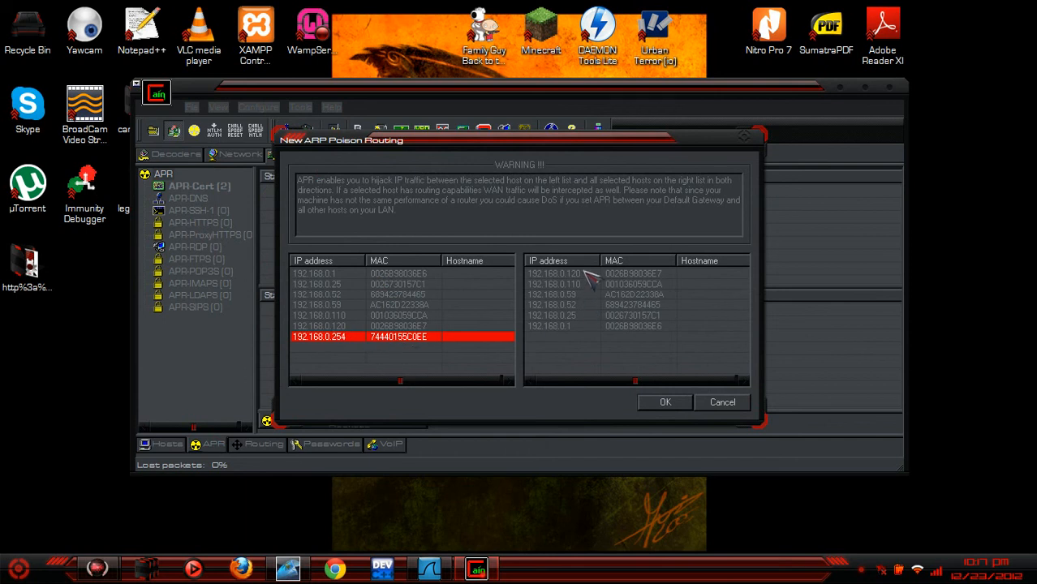
{"action": "left_click", "coordinate": [552, 284]}
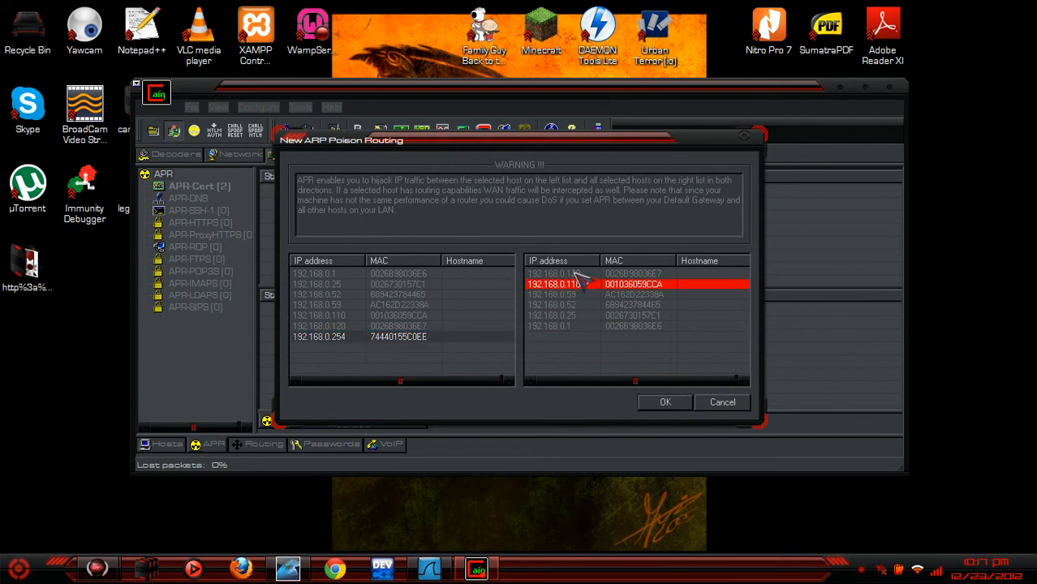
{"action": "left_click", "coordinate": [666, 402]}
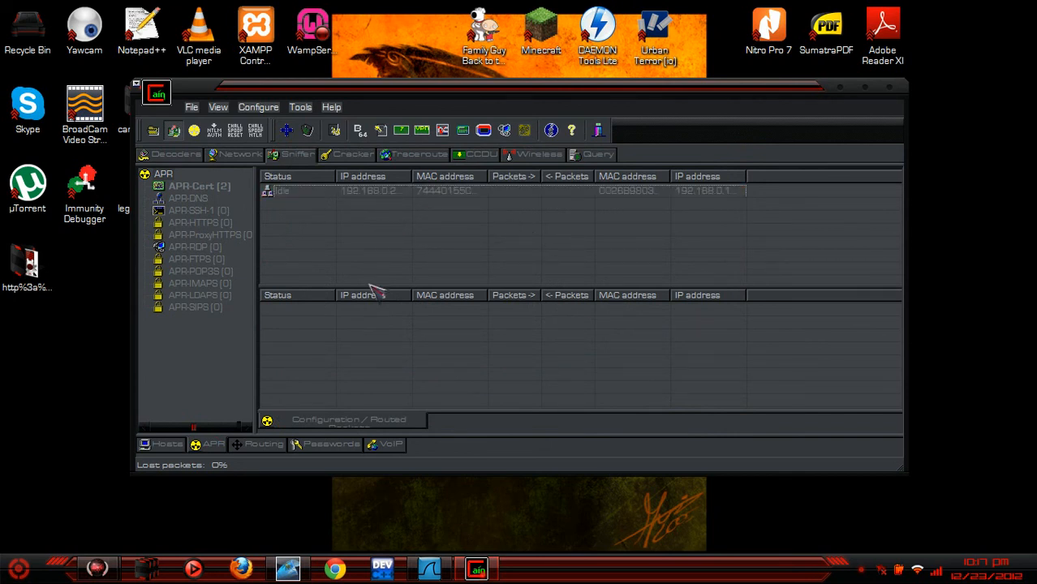
{"action": "left_click", "coordinate": [366, 192]}
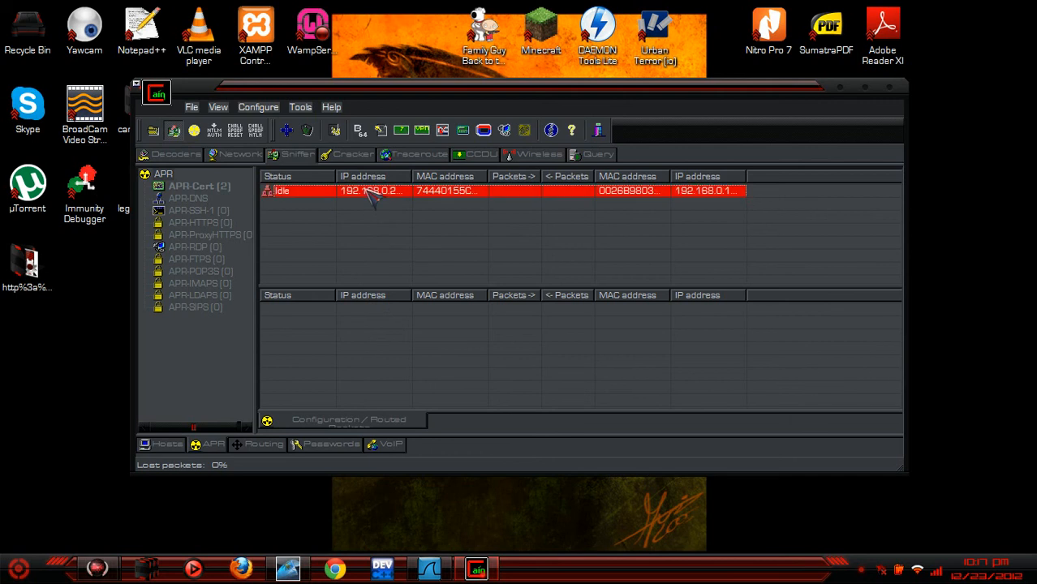
{"action": "mouse_move", "coordinate": [613, 203]}
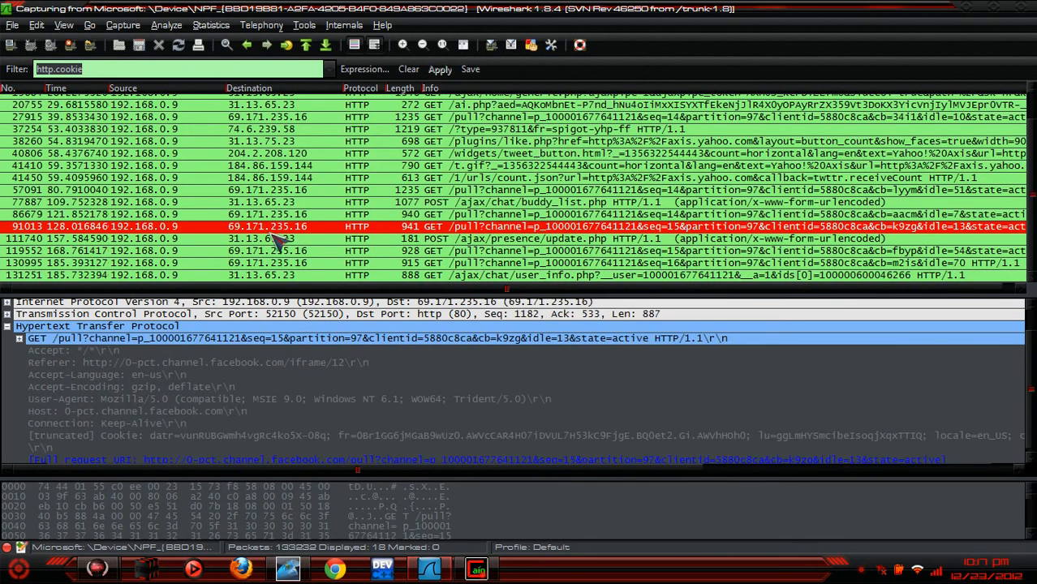
{"action": "mouse_move", "coordinate": [130, 243]}
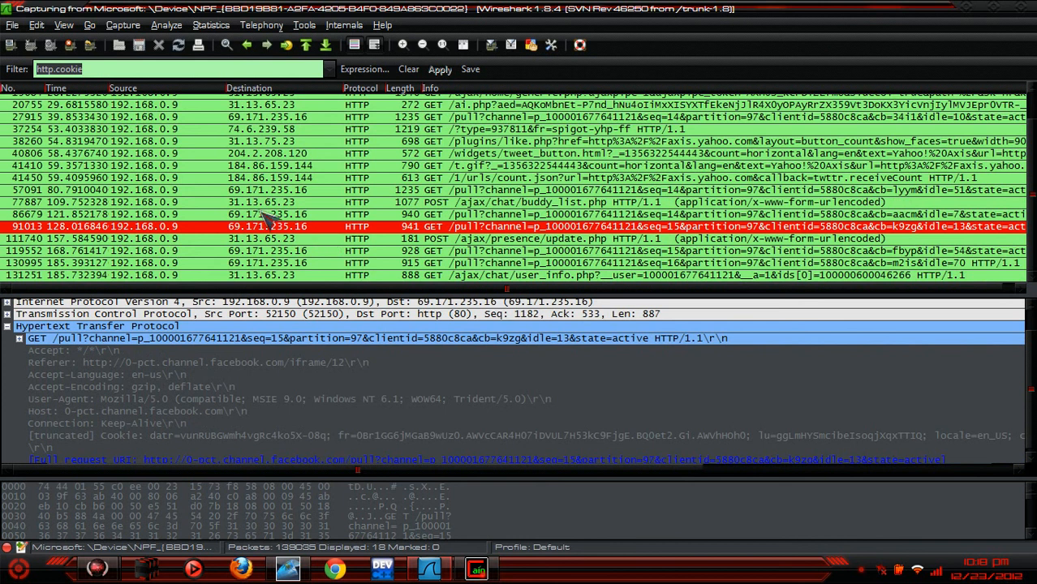
{"action": "mouse_move", "coordinate": [127, 235]}
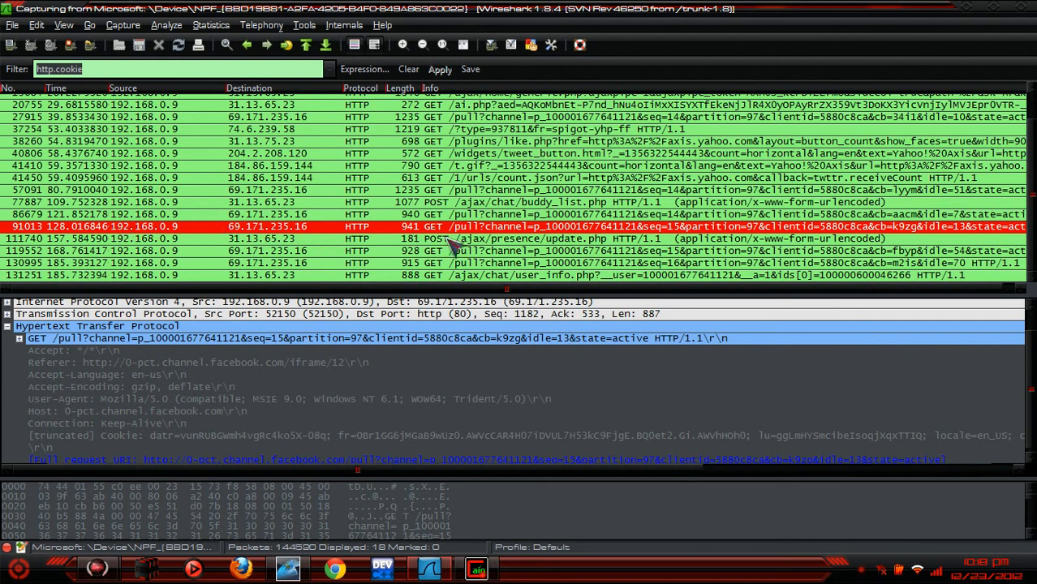
{"action": "mouse_move", "coordinate": [722, 209]}
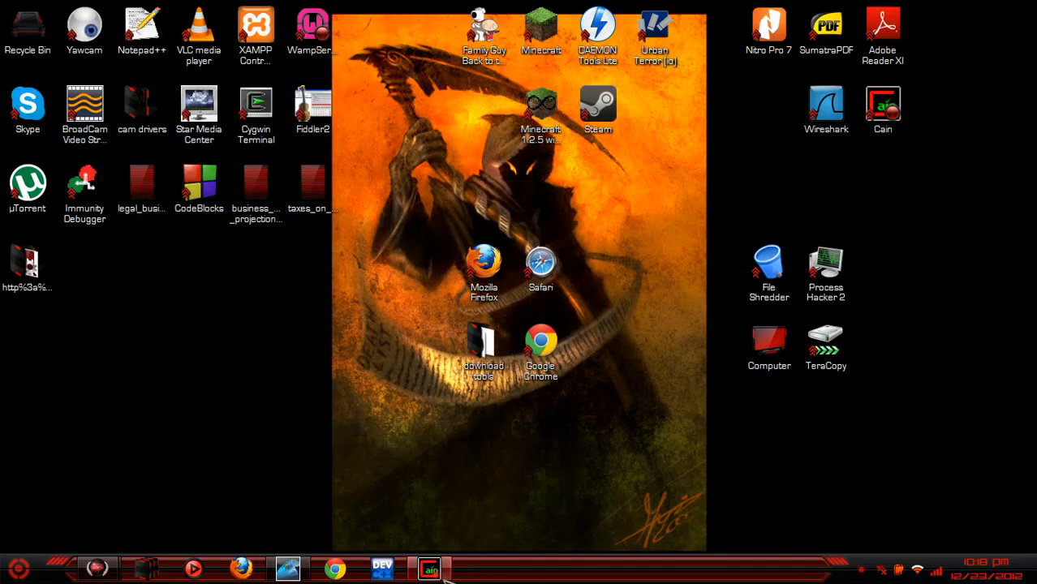
Exit Cain & Abel, confirming the quit prompt.
{"action": "left_click", "coordinate": [428, 568]}
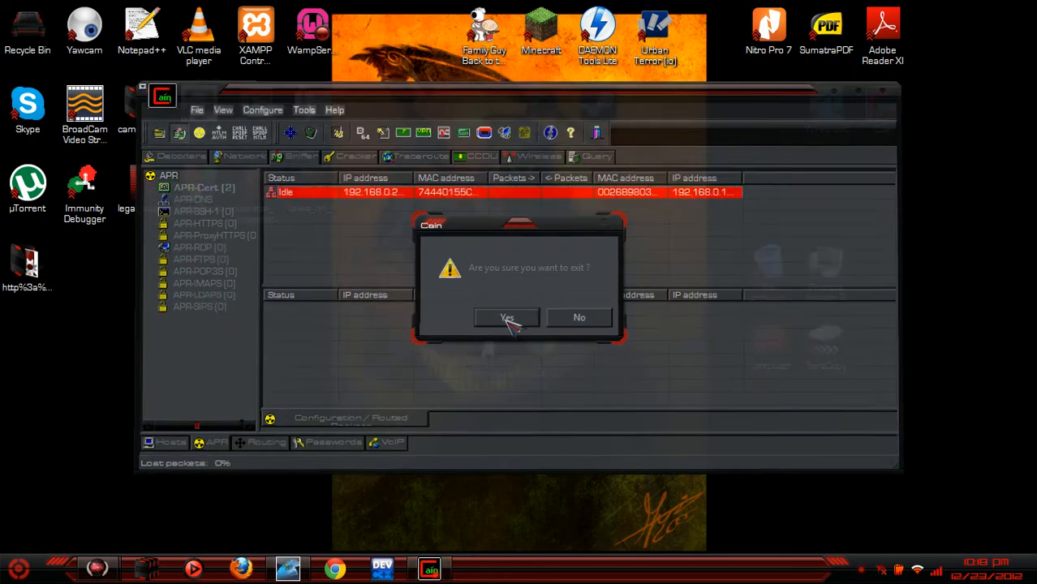
{"action": "left_click", "coordinate": [506, 317]}
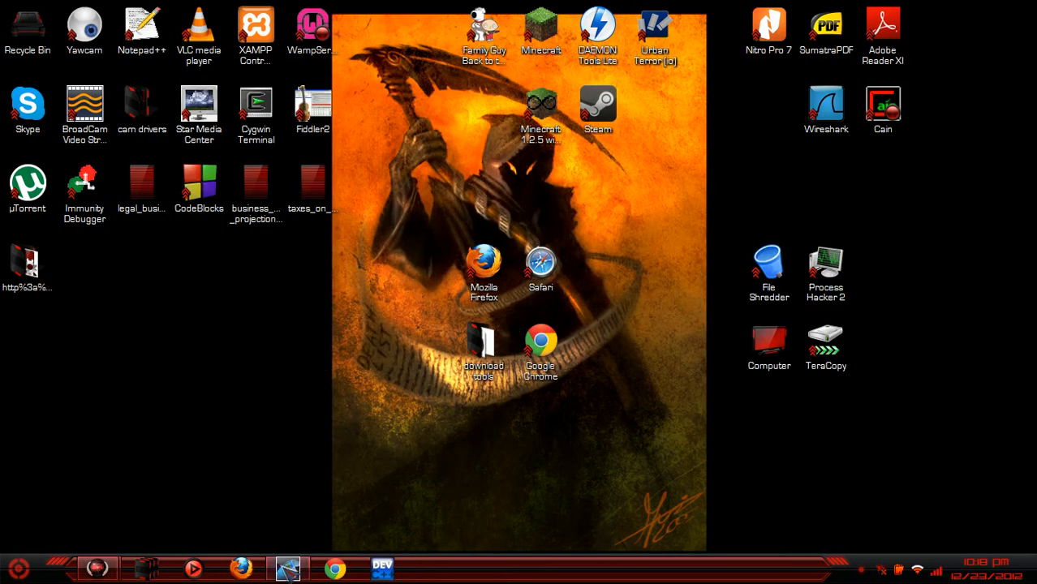